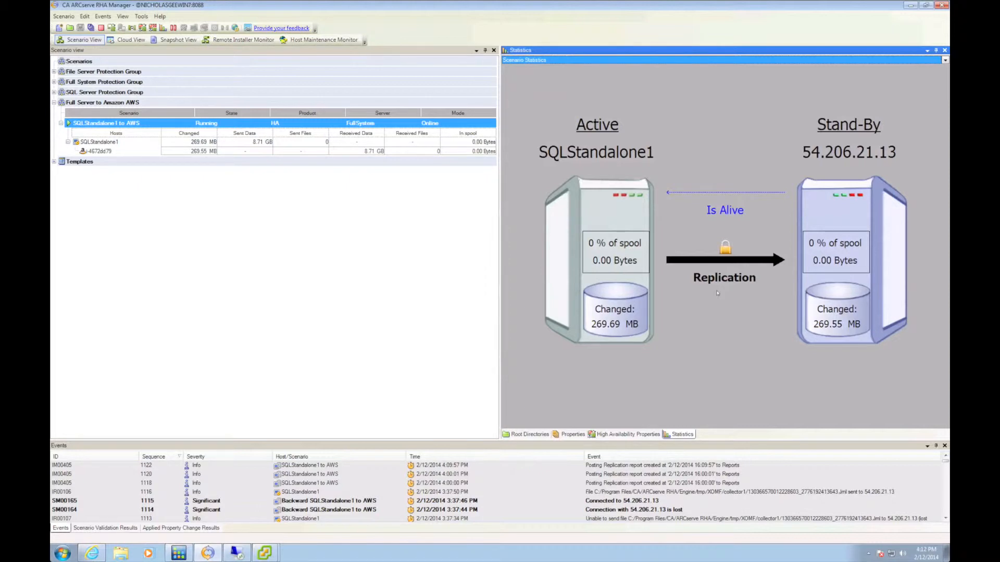
- View the DemoDB Identity rows, then shut down the SQLStandalone1 guest VM
click(99, 141)
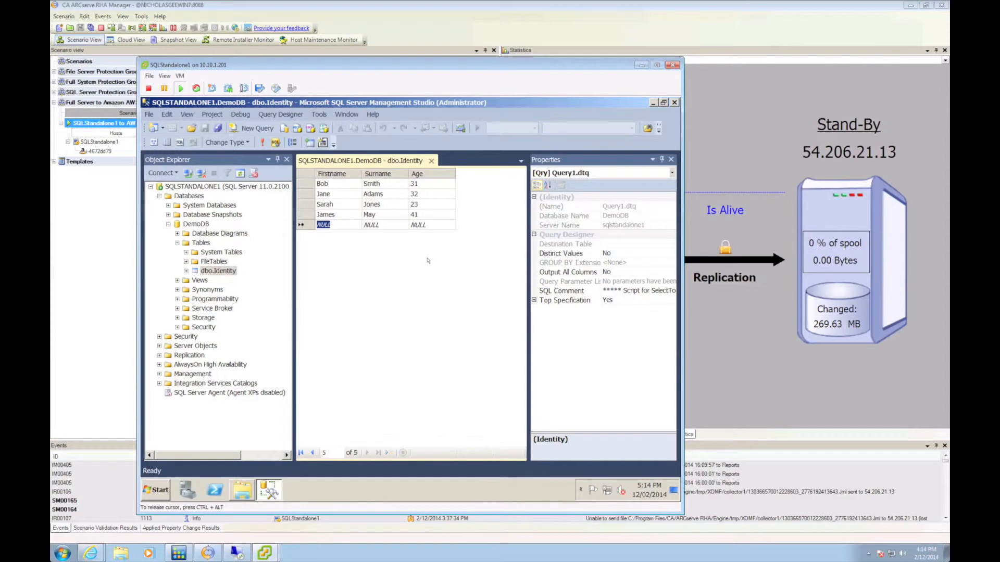
mouse_move(148, 88)
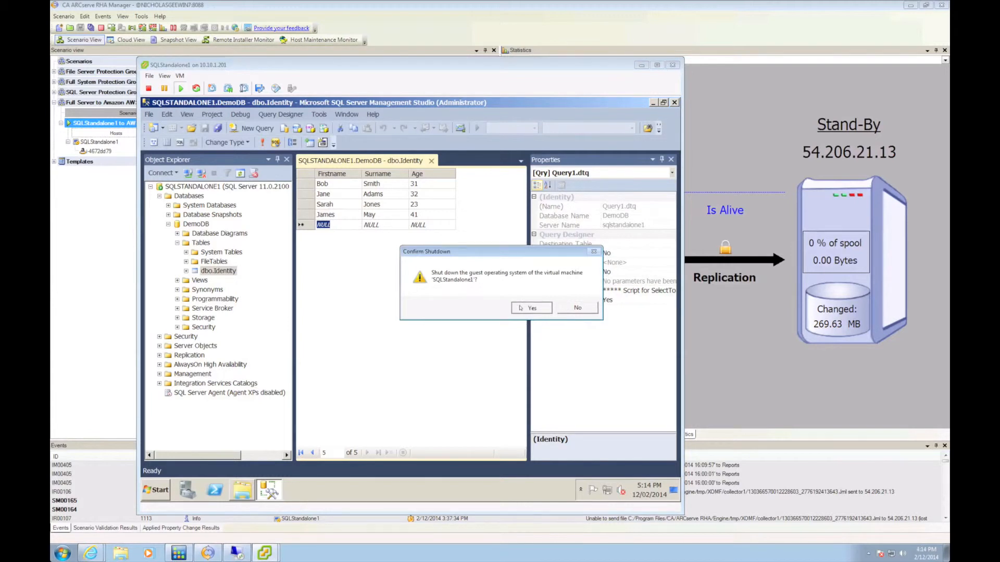
click(532, 308)
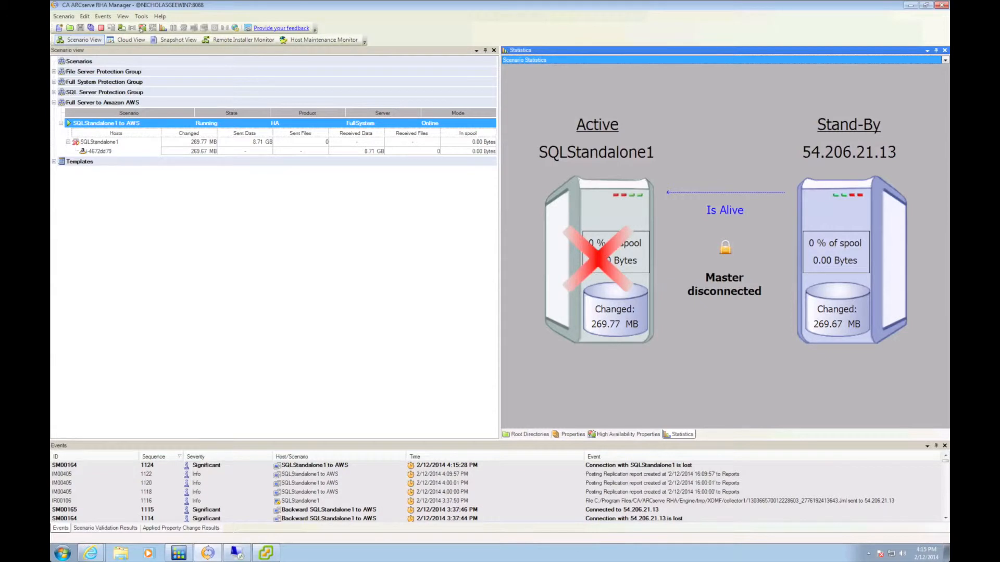
mouse_move(707, 344)
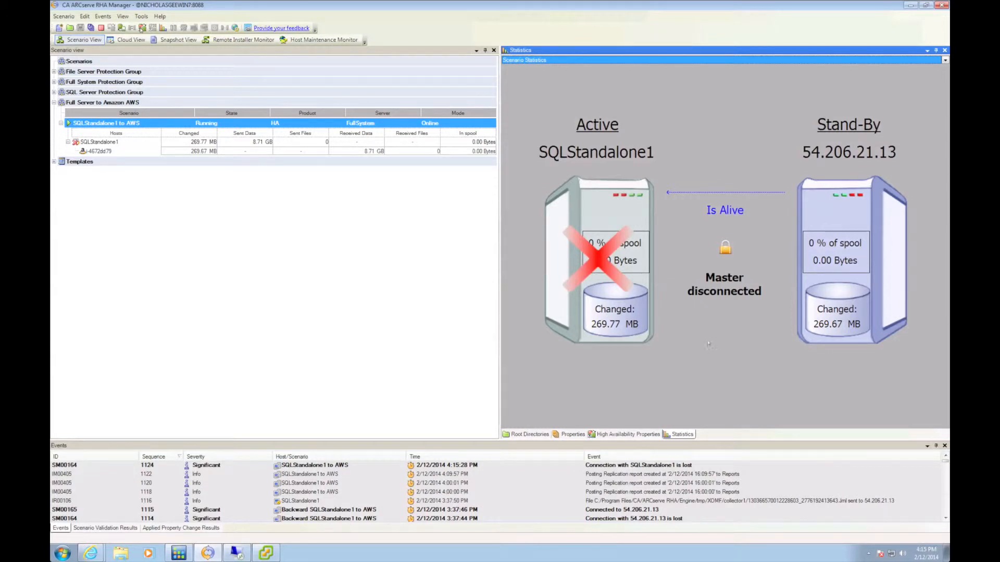
mouse_move(733, 317)
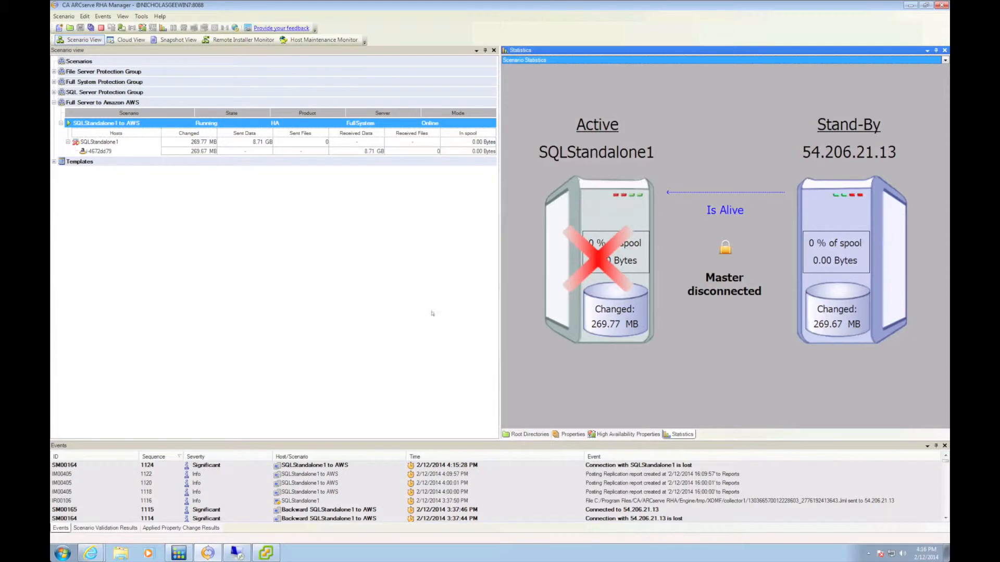
mouse_move(646, 390)
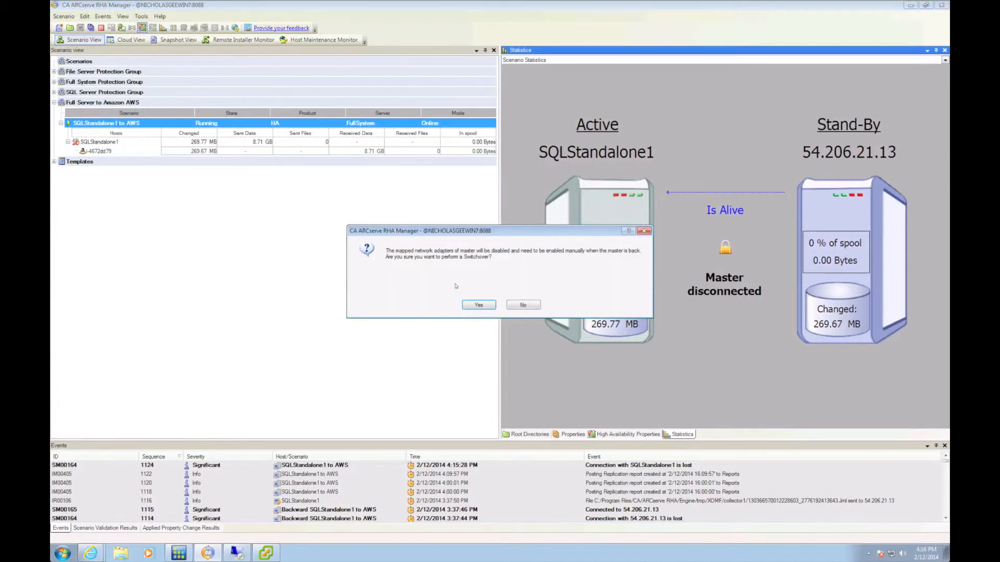
- Switch the scenario over to the AWS stand-by, accepting the mapped network adapters warning
click(478, 304)
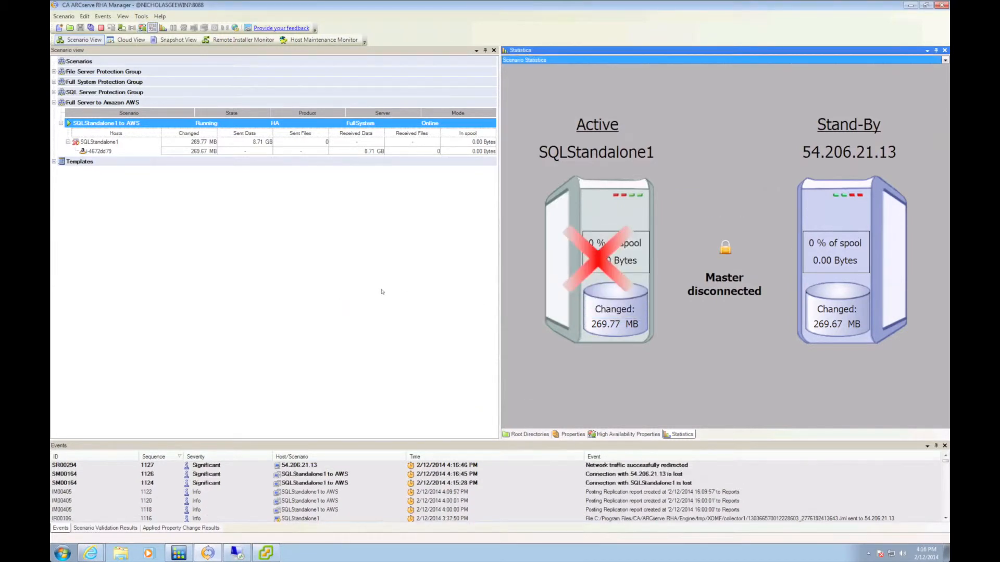
click(625, 434)
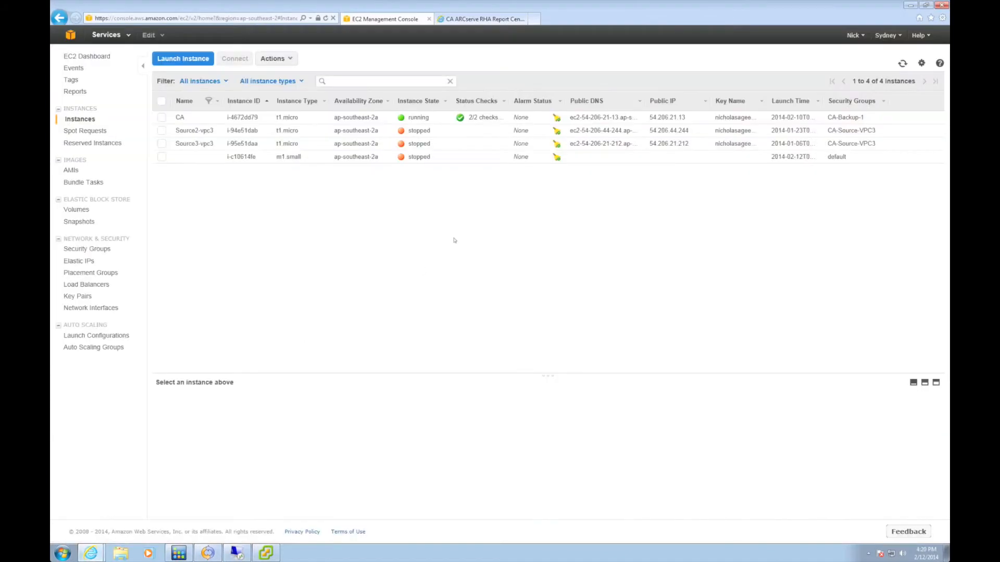
- Refresh the EC2 instance list to find the running SQLStandalone1 instance and check switchover progress
click(903, 63)
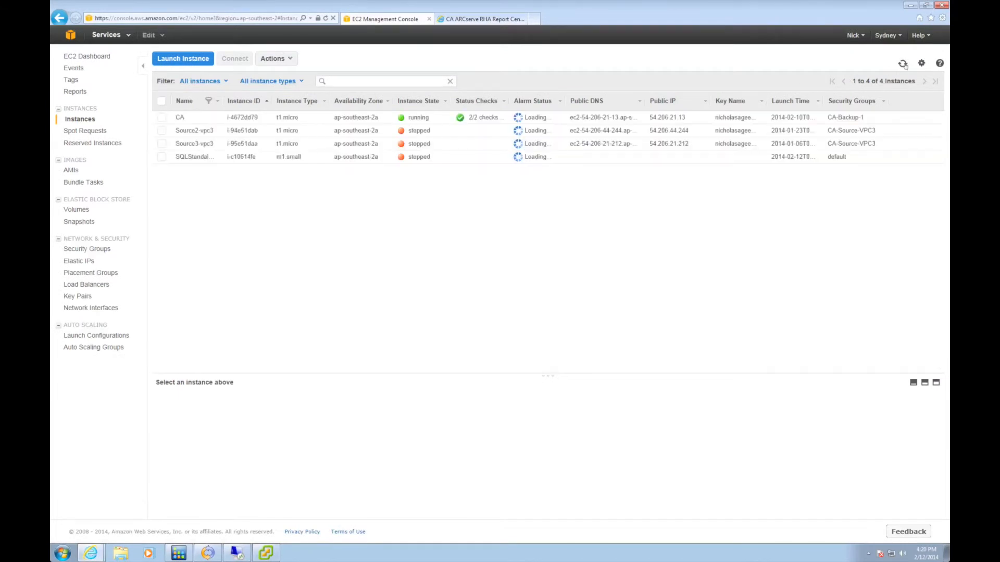
click(902, 63)
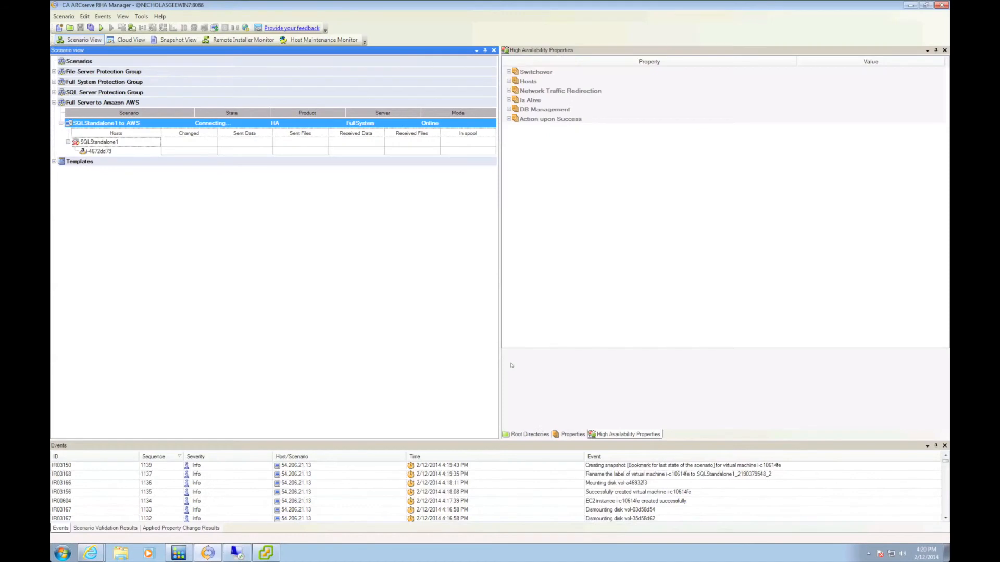
mouse_move(125, 511)
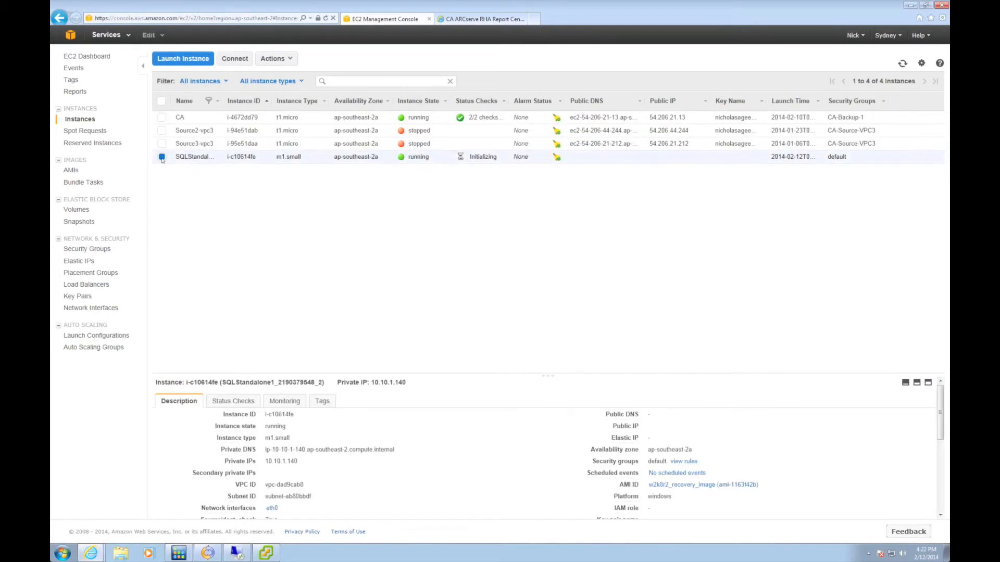
mouse_move(78, 261)
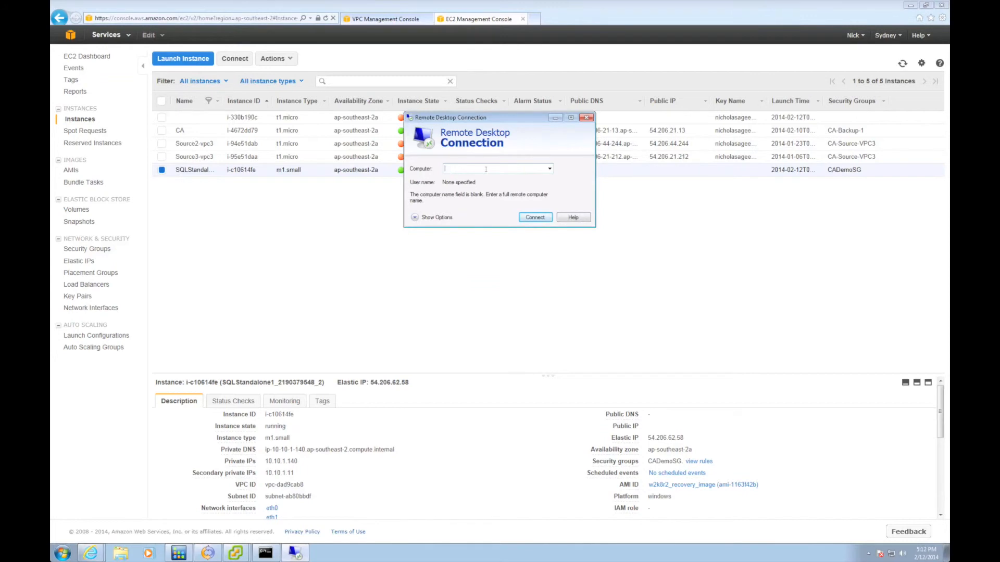
- Remote into 54.206.62.58 as administrator, accepting the unverified certificate
click(534, 216)
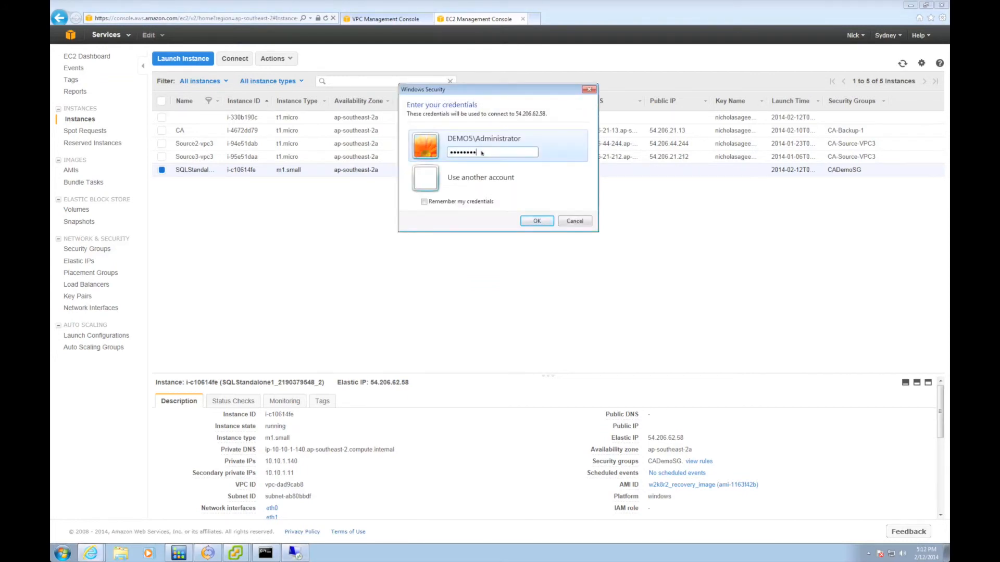
click(537, 221)
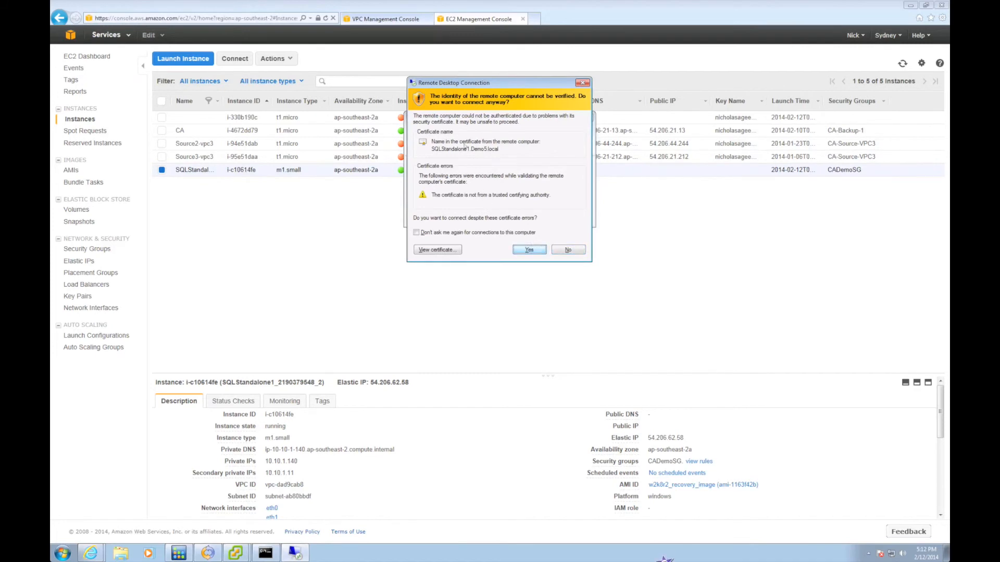
click(528, 249)
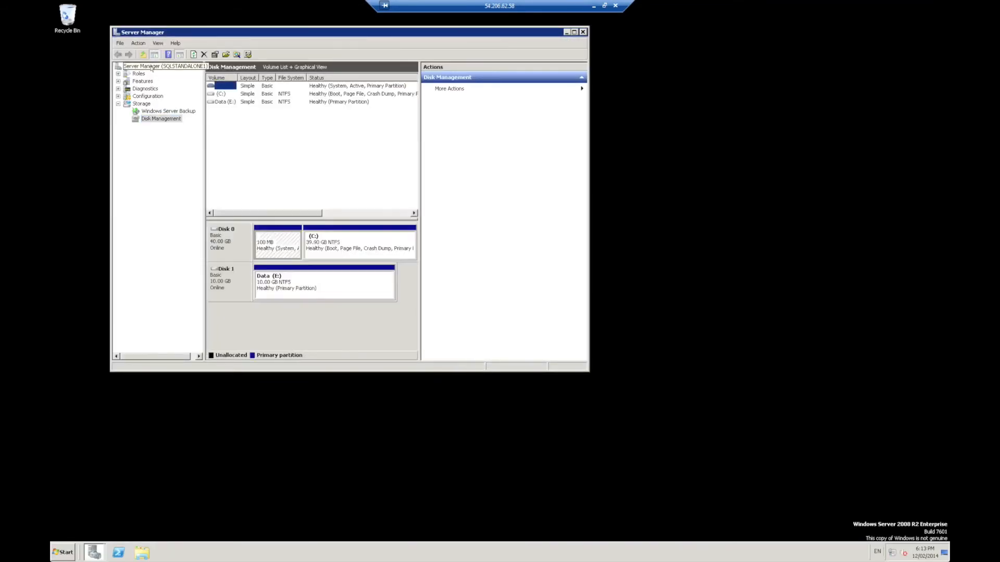
- Launch SQL Server Management Studio and connect to the sqlstandalone1 server
click(141, 65)
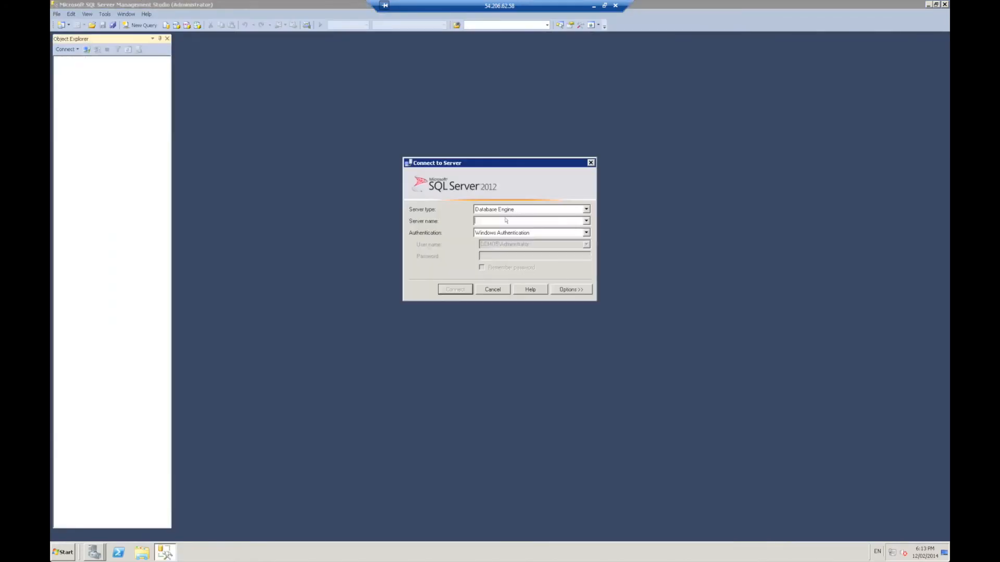
text(sqlstandalone)
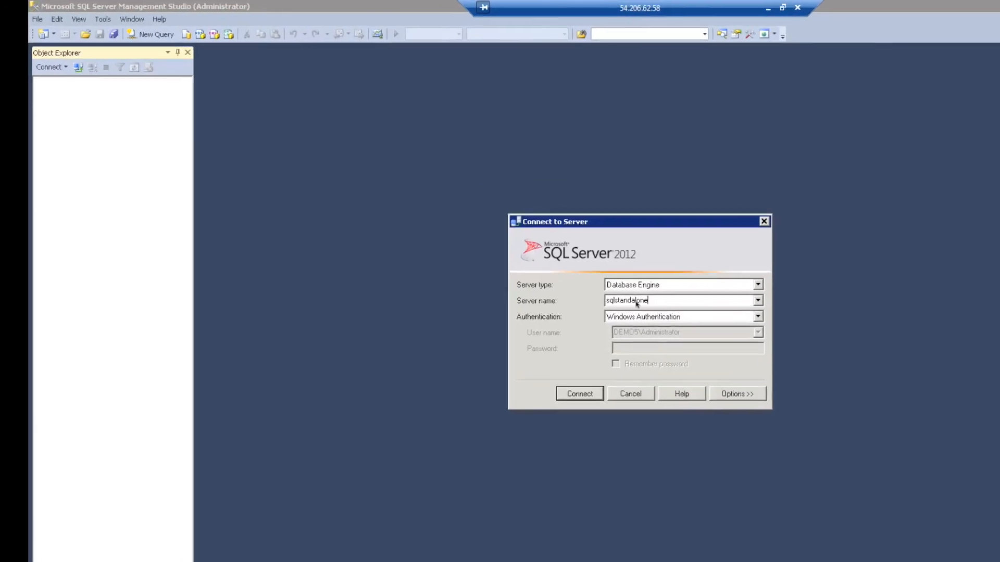
click(579, 393)
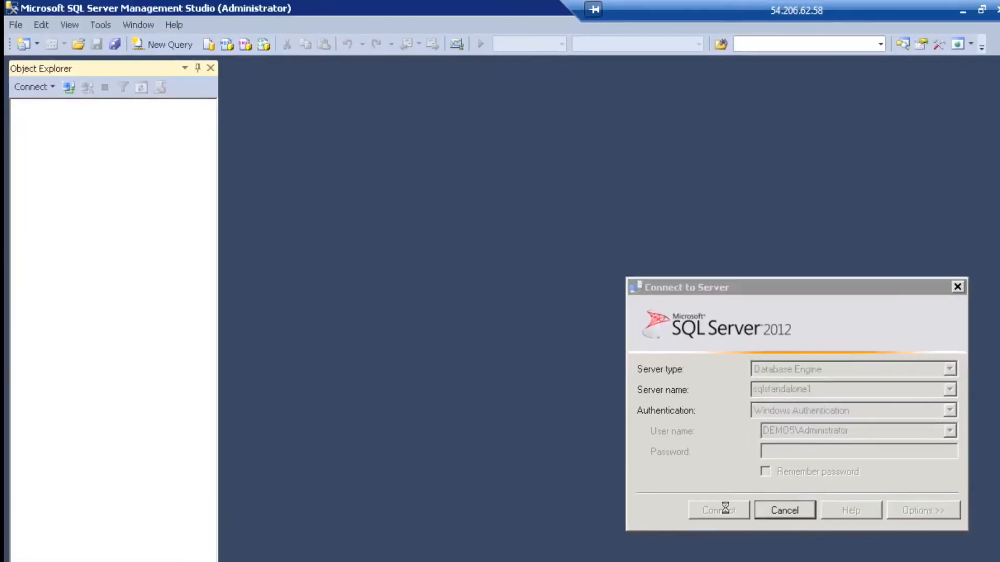
click(718, 510)
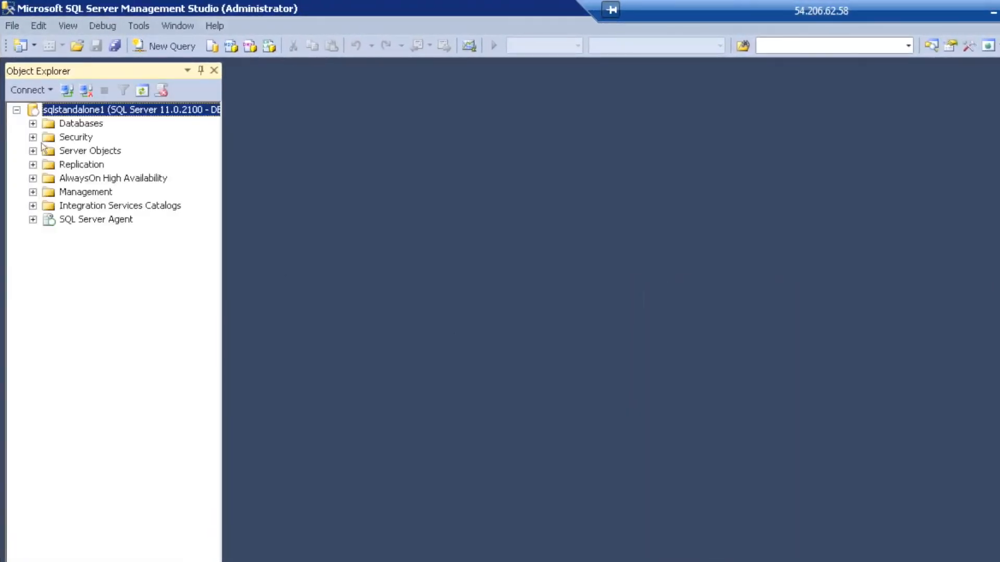
- Expand DemoDB tables and open dbo.Identity with Edit Top 200 Rows
click(32, 123)
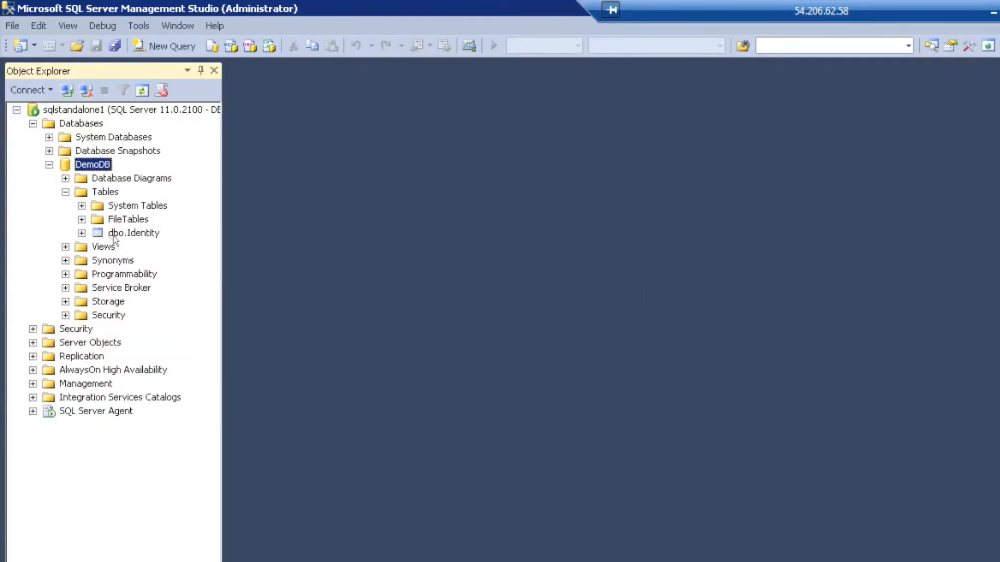
right_click(133, 232)
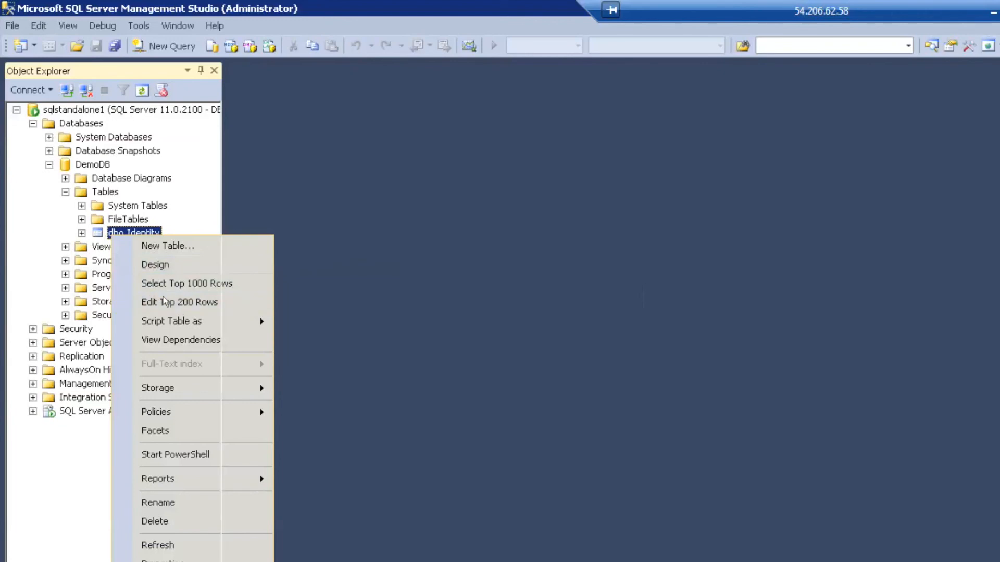
click(179, 301)
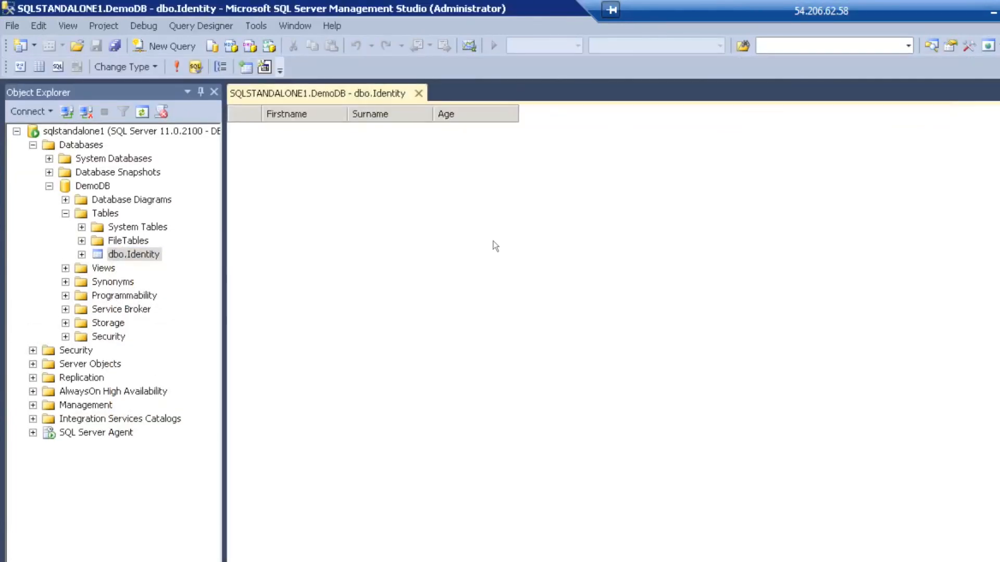